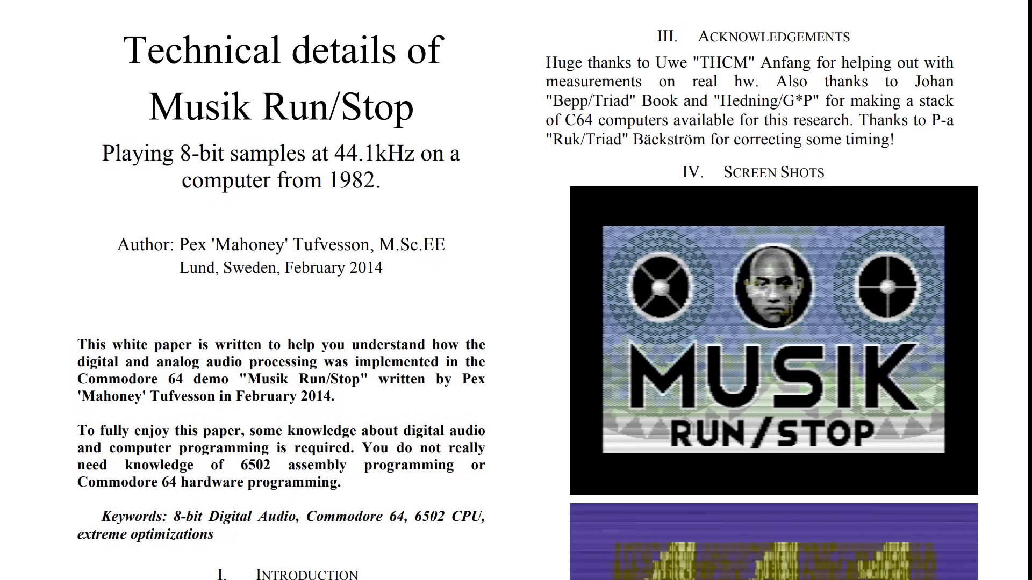
pyautogui.scroll(-3)
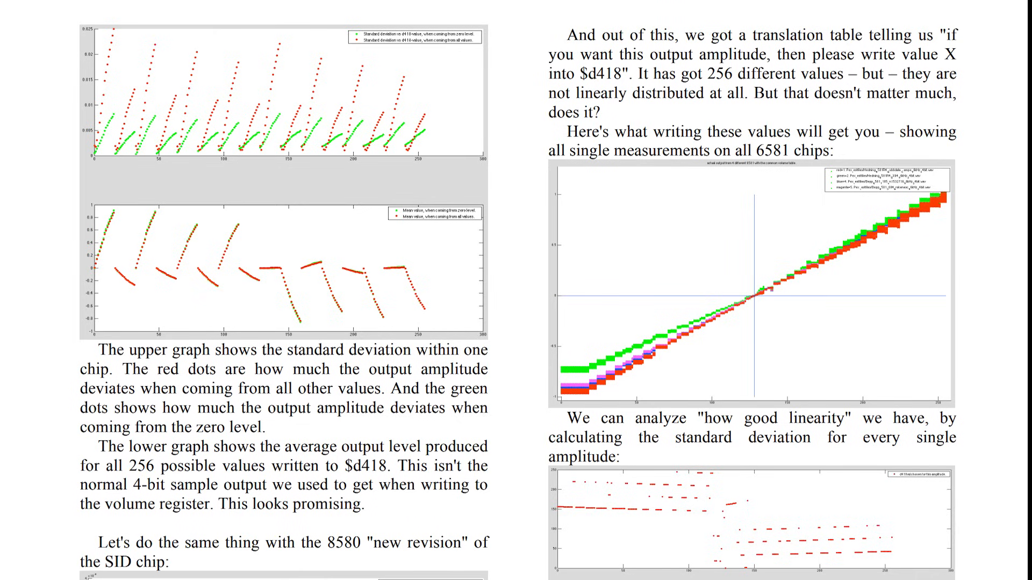